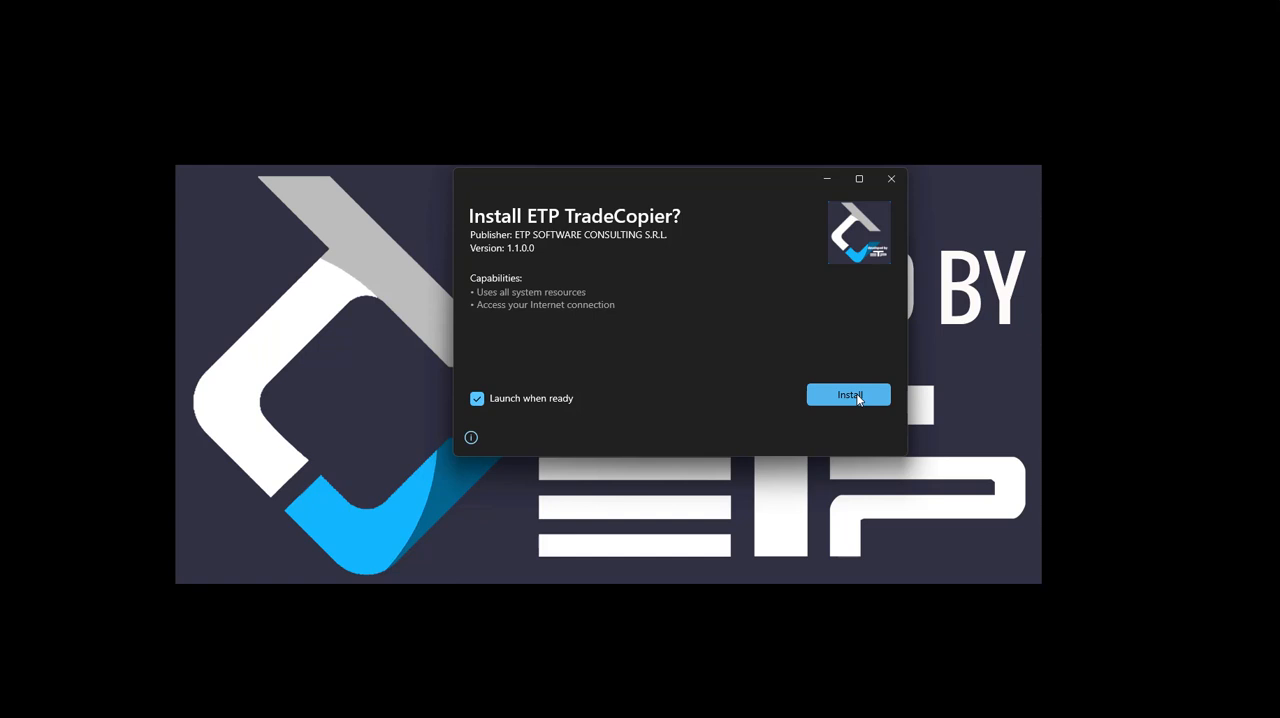
Install ETP TradeCopier and launch it once installation completes
left_click(848, 394)
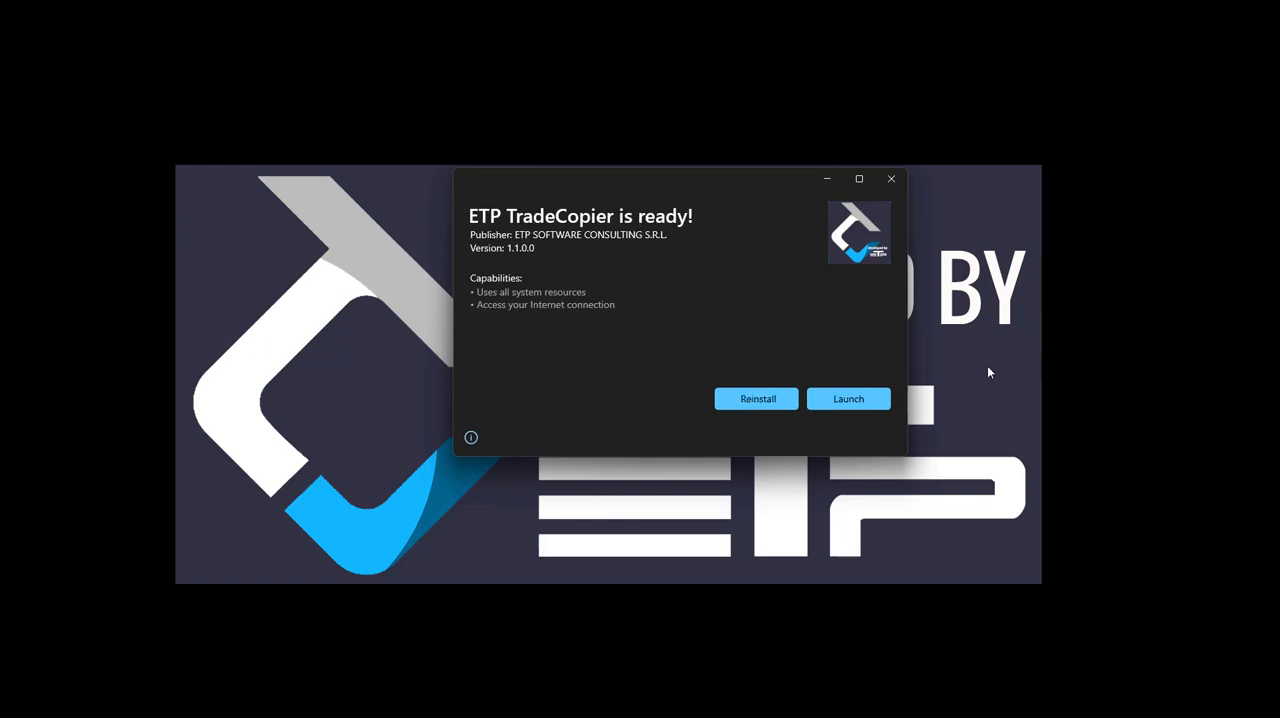
left_click(848, 399)
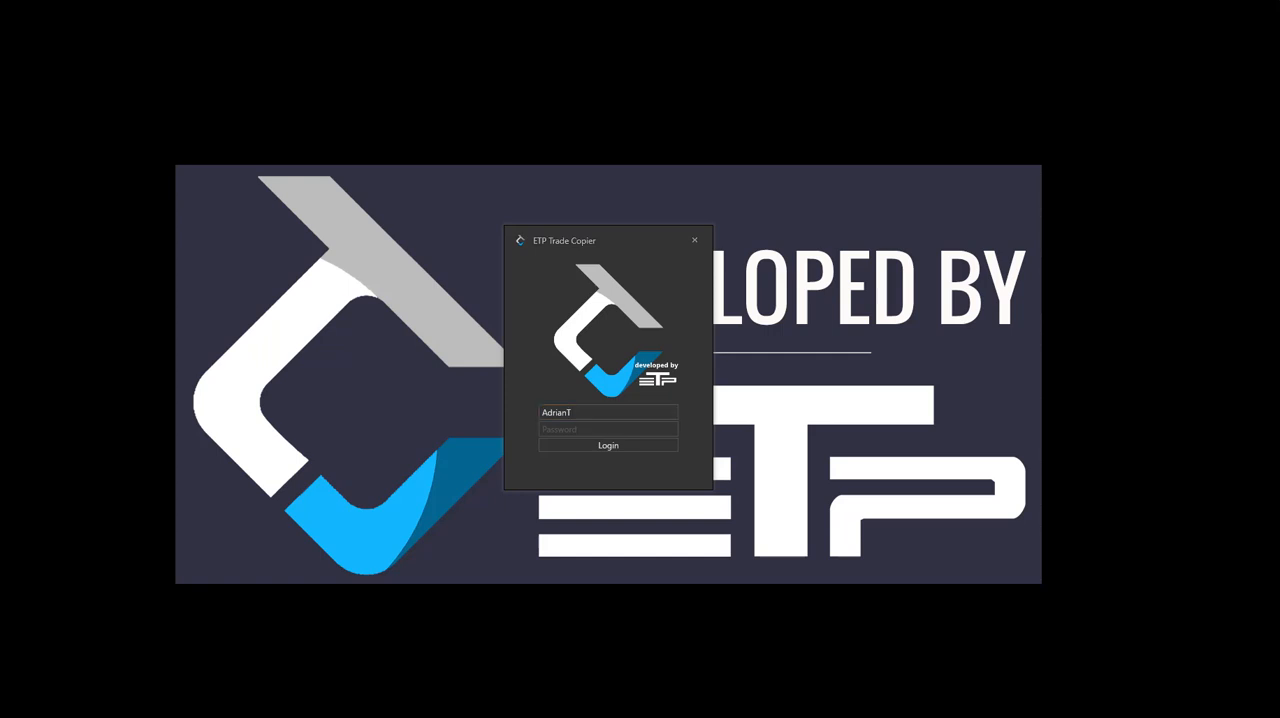
mouse_move(622, 476)
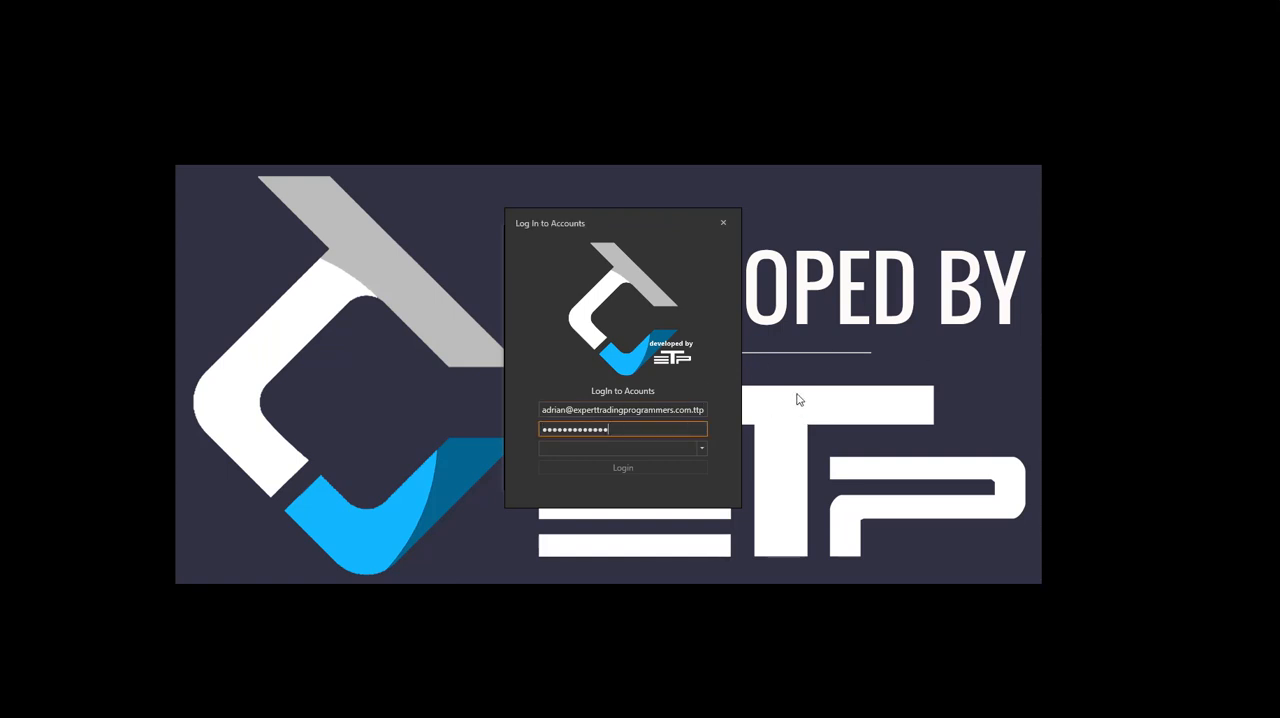
Log in via Rithmic using TheTradingPit system and the Frankfurt server
left_click(700, 448)
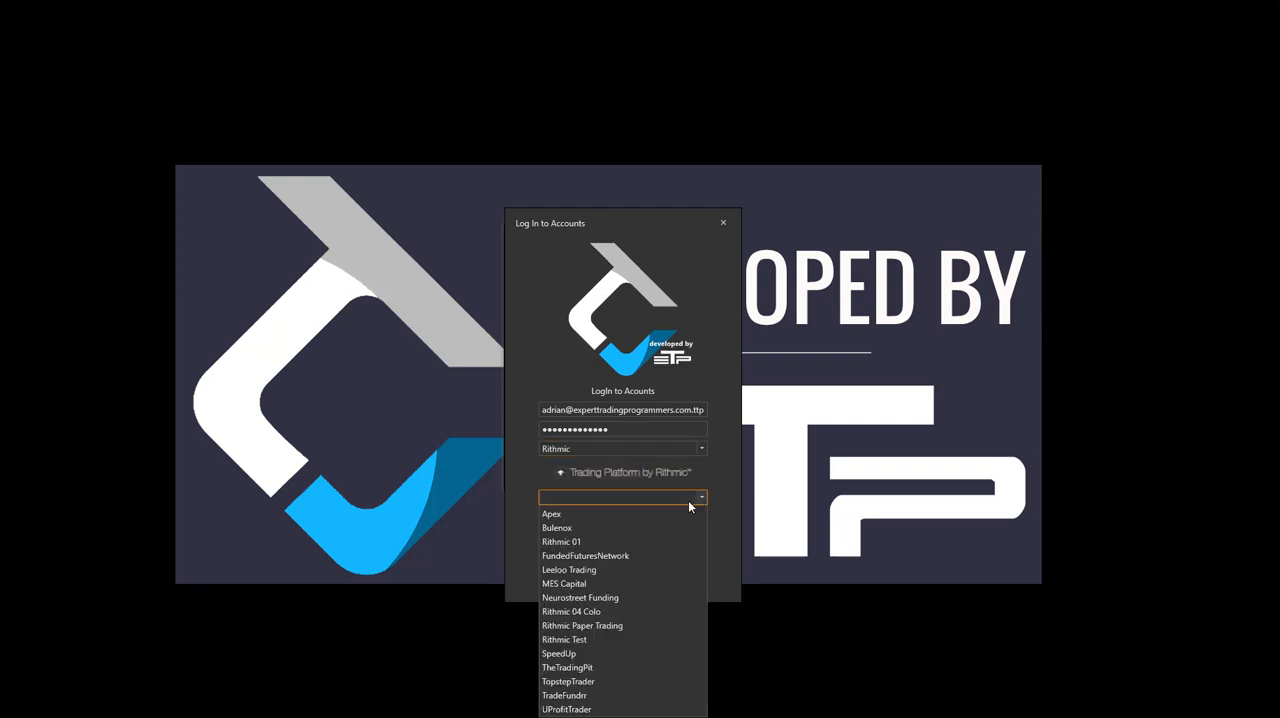
mouse_move(603, 681)
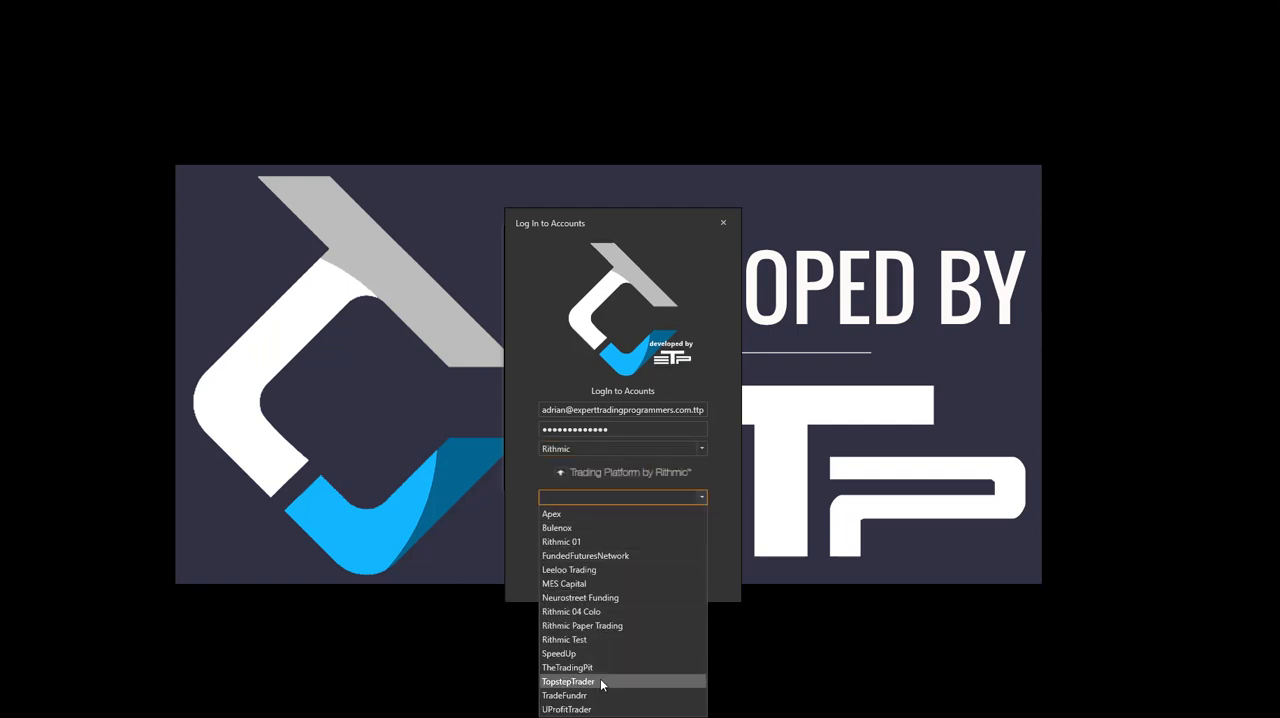
mouse_move(575, 667)
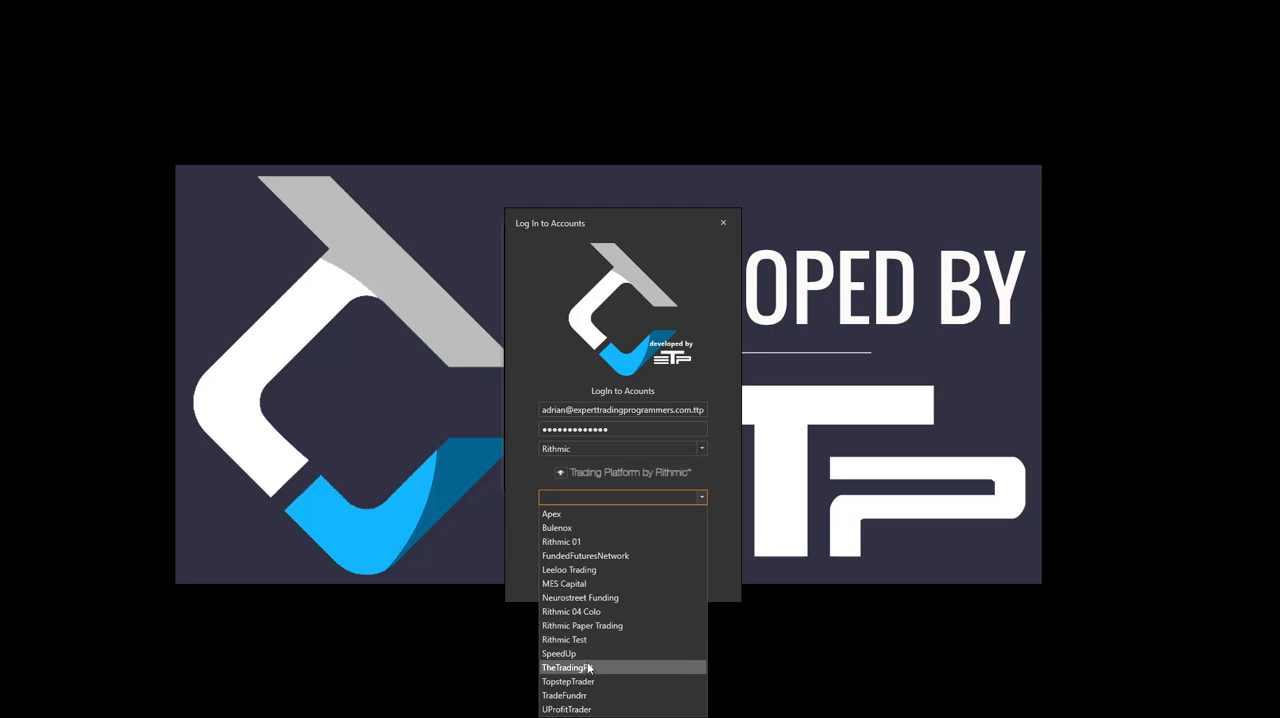
left_click(567, 667)
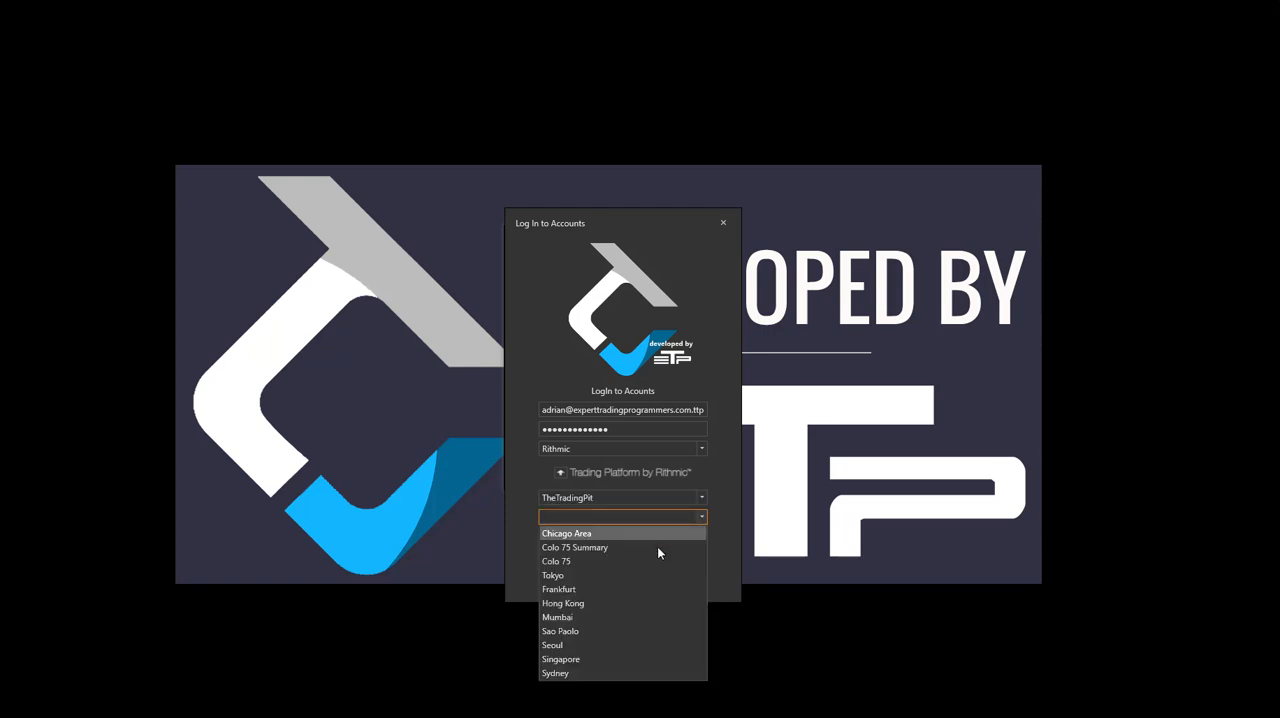
left_click(558, 589)
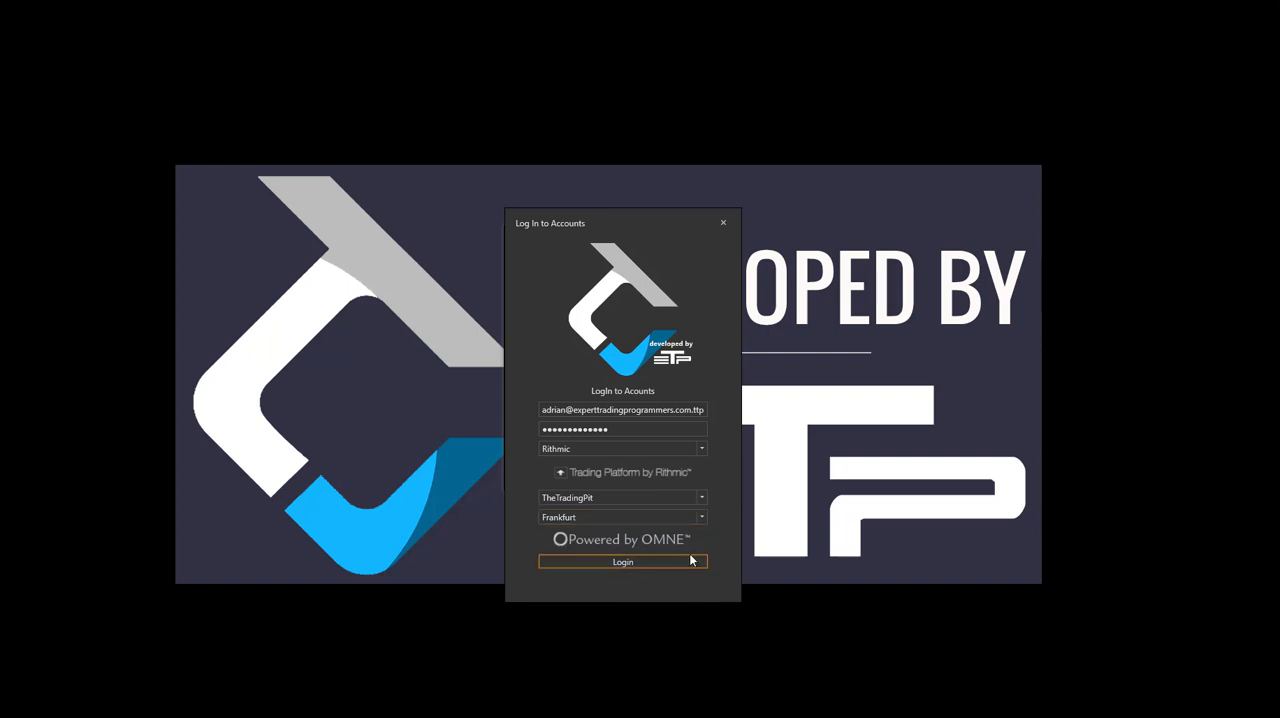
mouse_move(843, 487)
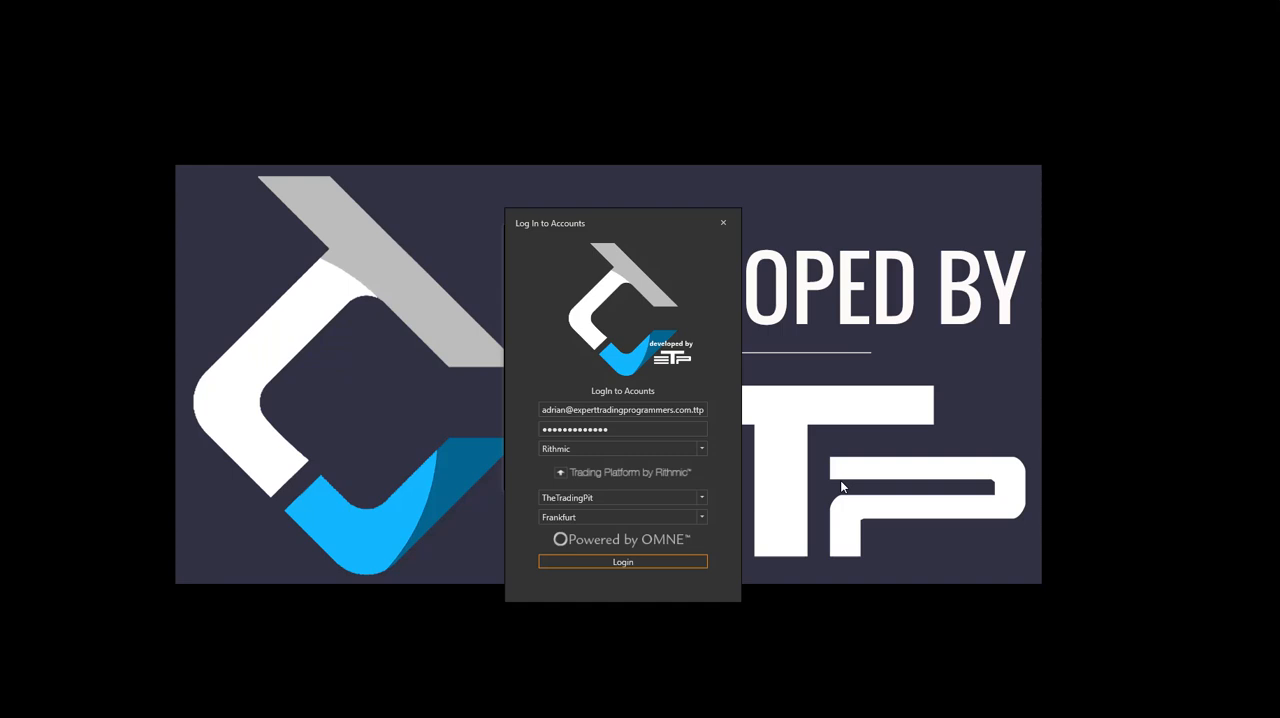
mouse_move(821, 470)
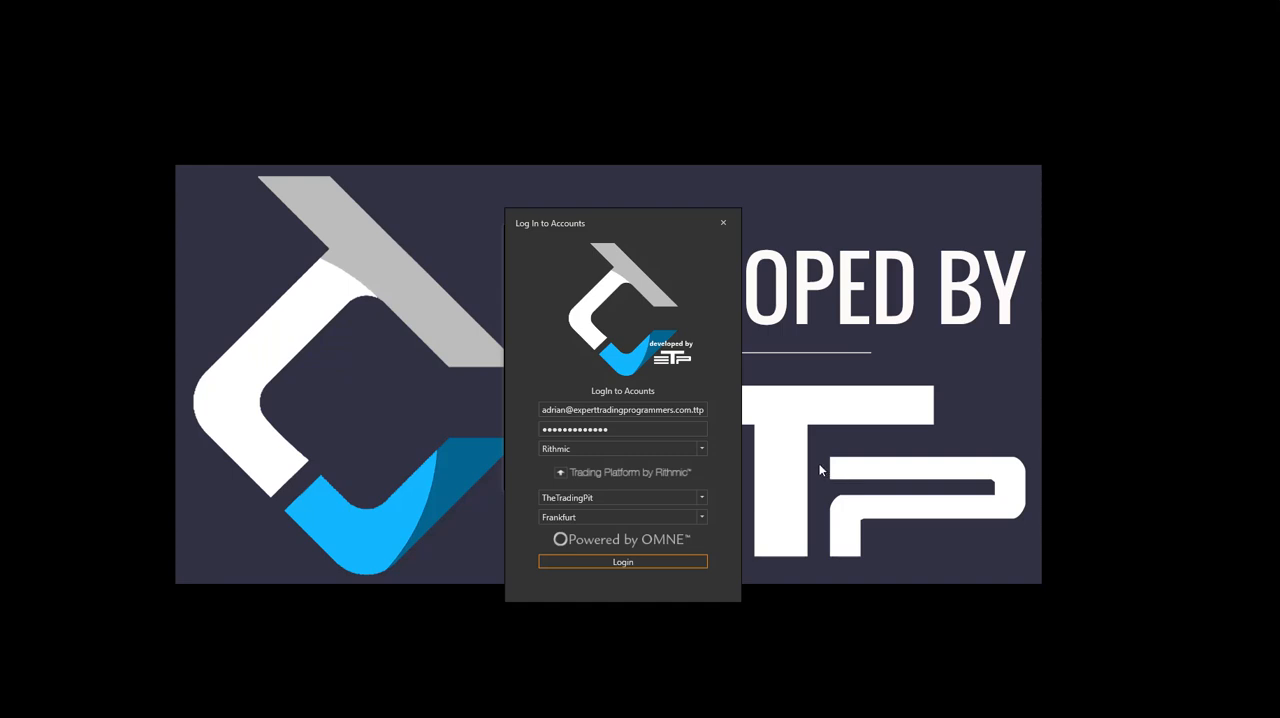
left_click(622, 561)
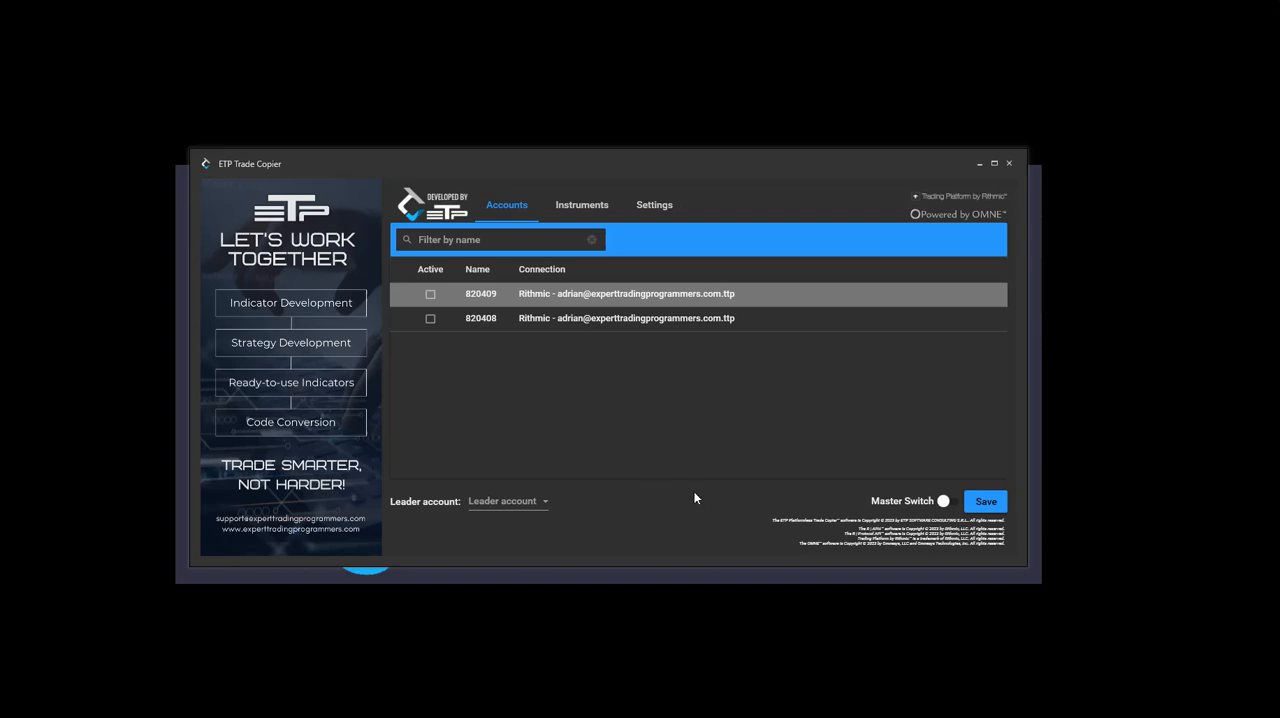
mouse_move(728, 519)
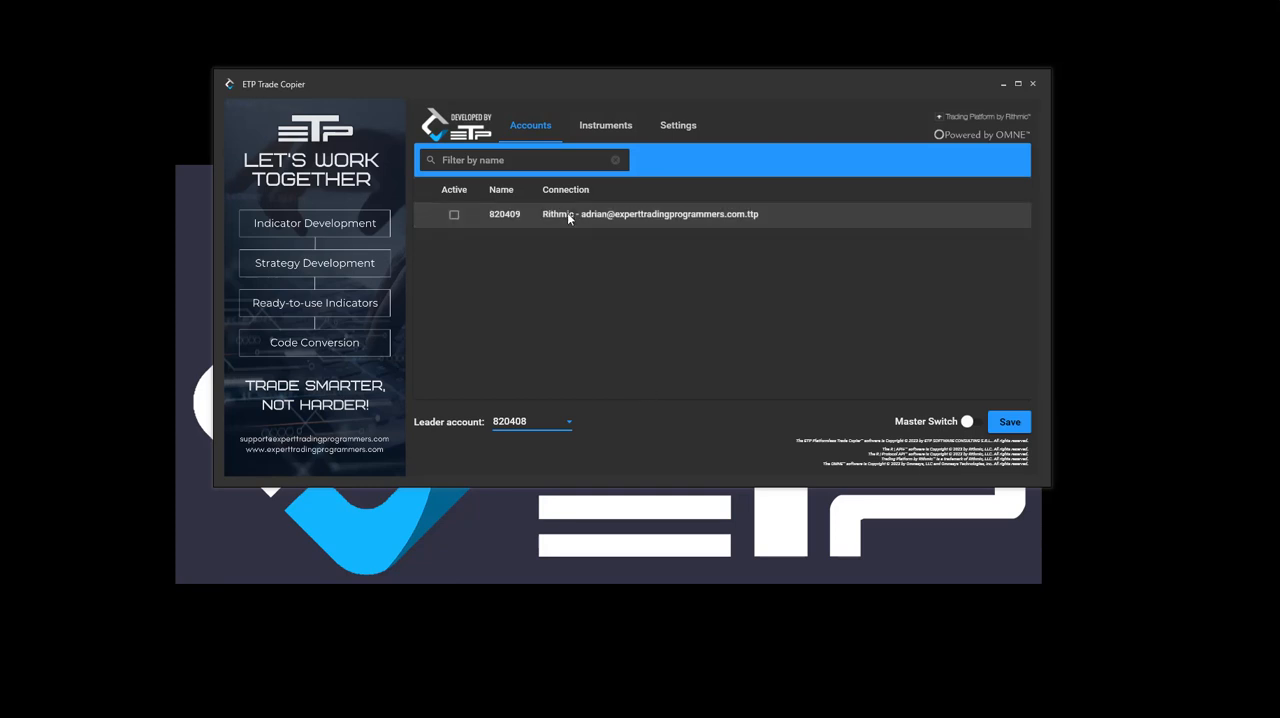
left_click(453, 214)
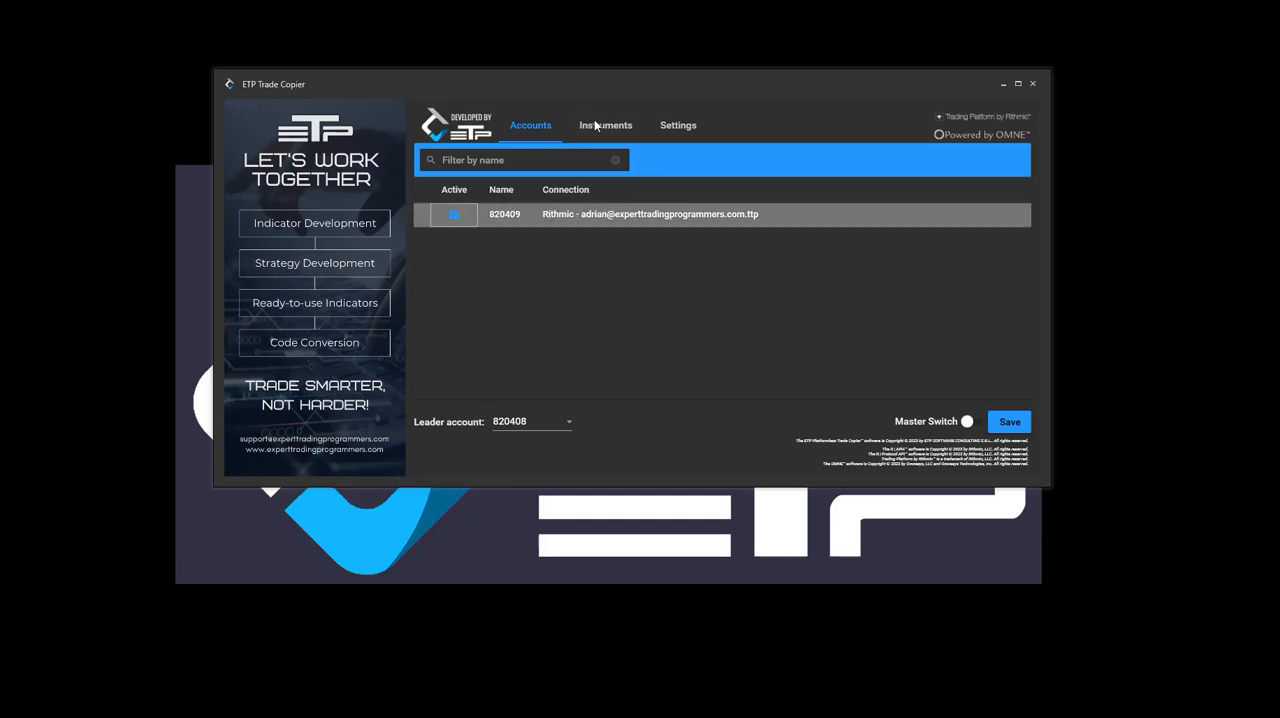
left_click(605, 125)
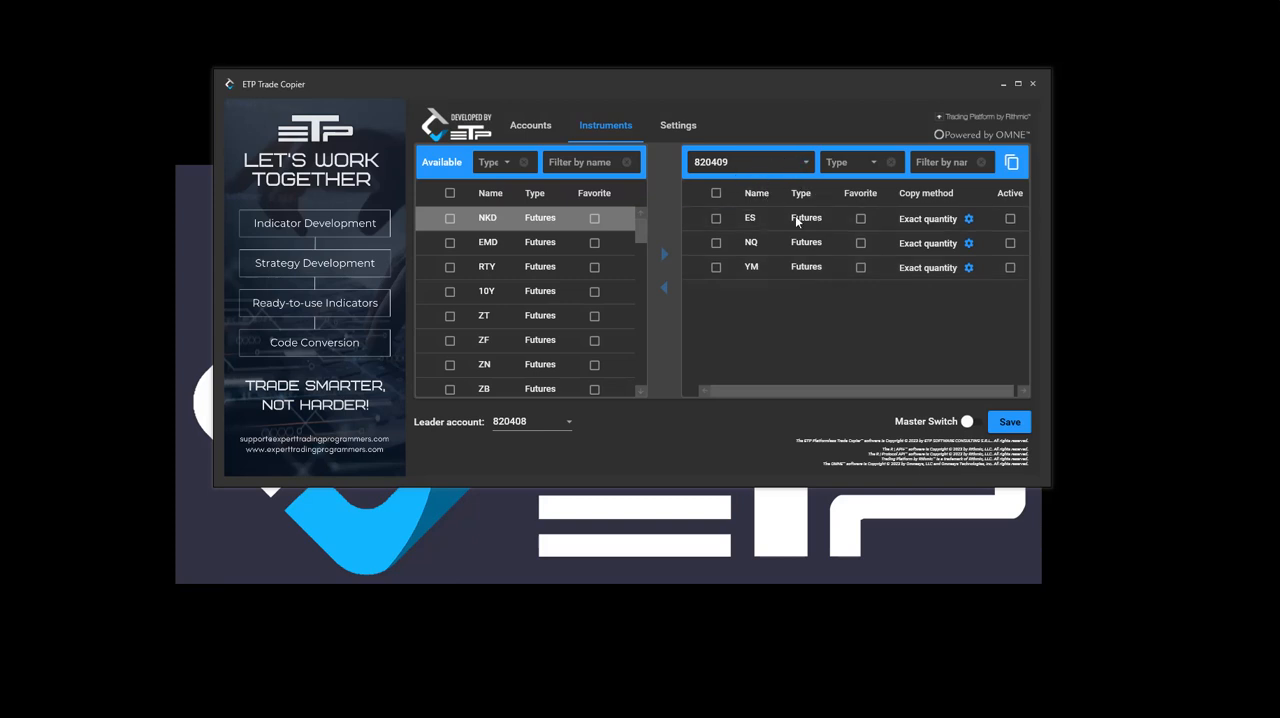
Enable copying for ES, NQ and YM and turn on the Master Switch
left_click(1005, 218)
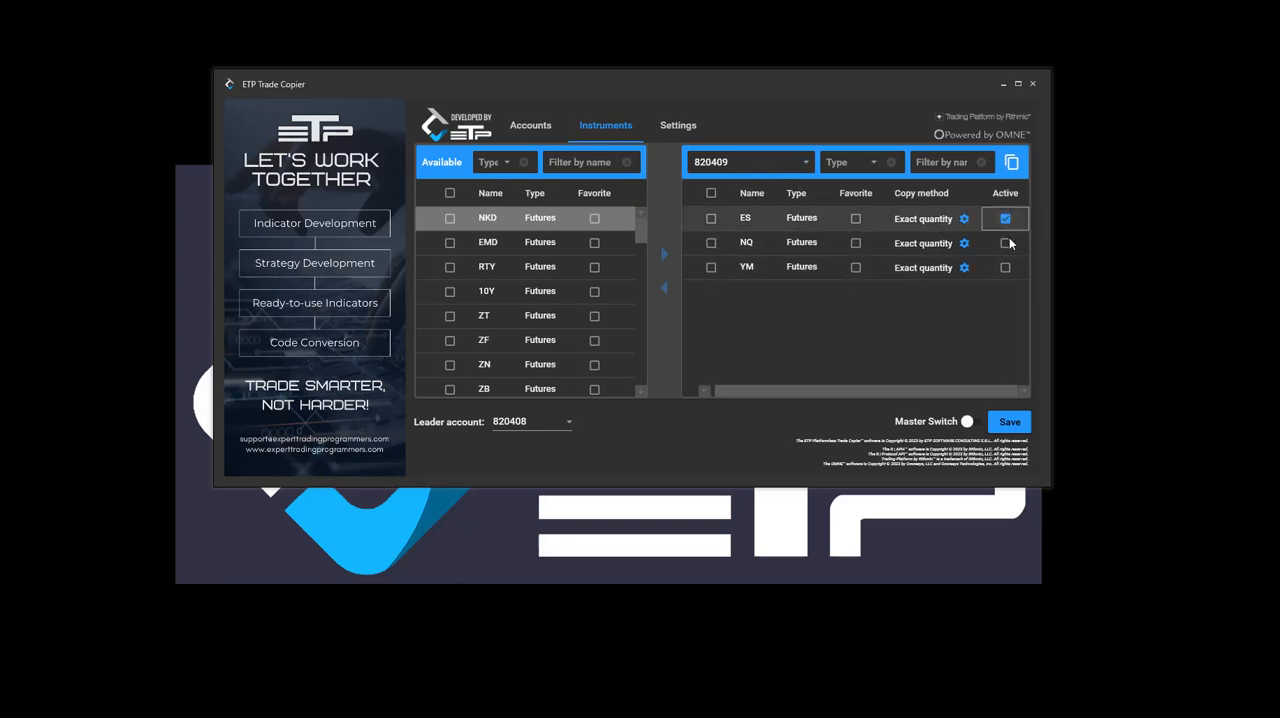
left_click(971, 421)
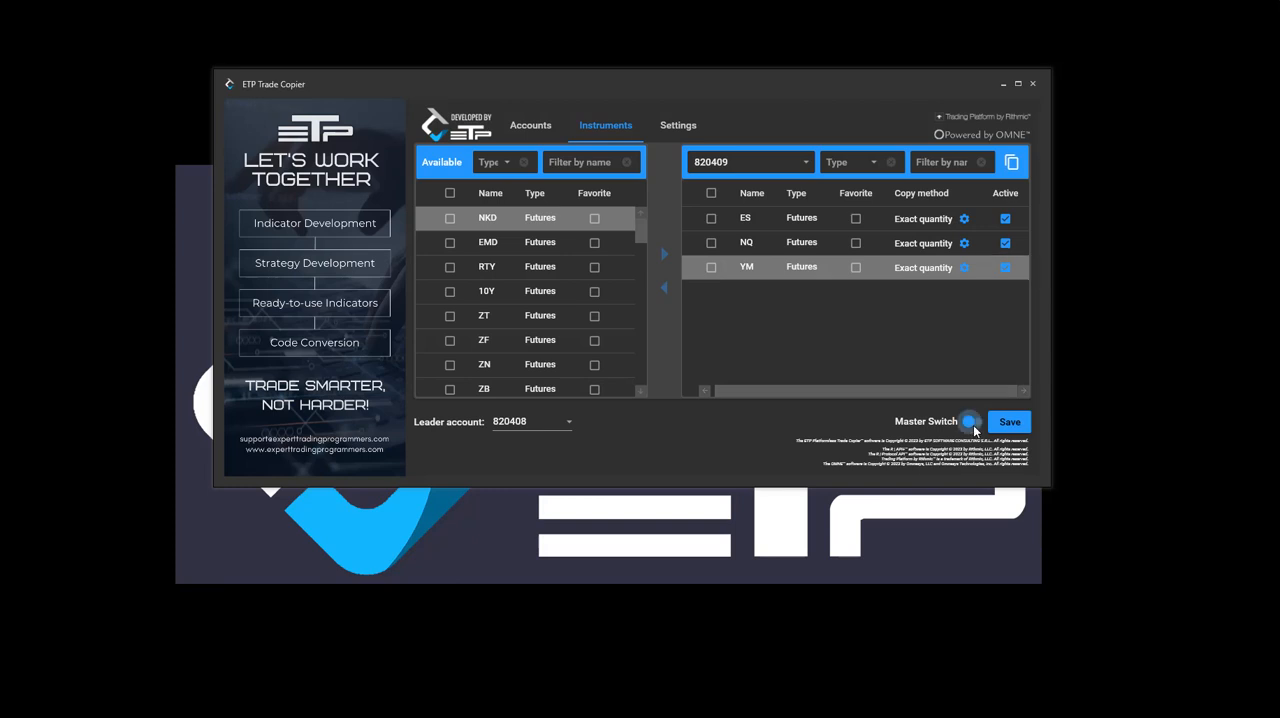
left_click(978, 421)
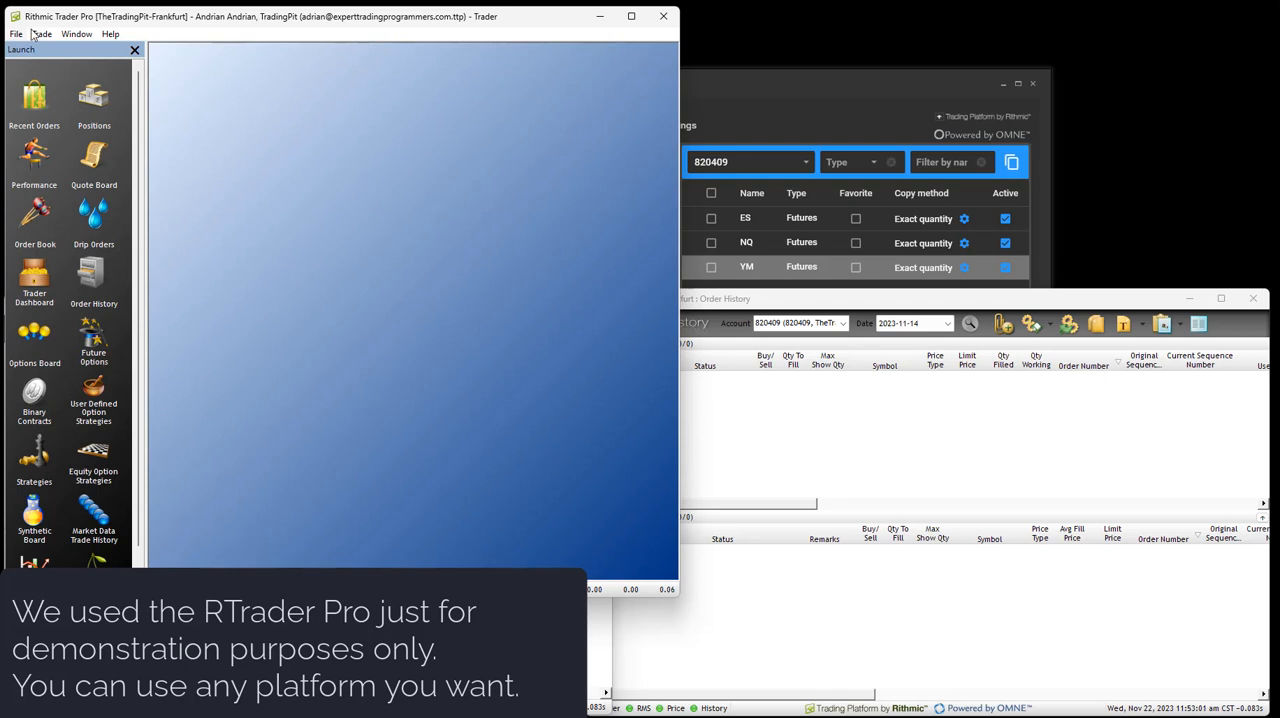
left_click(38, 34)
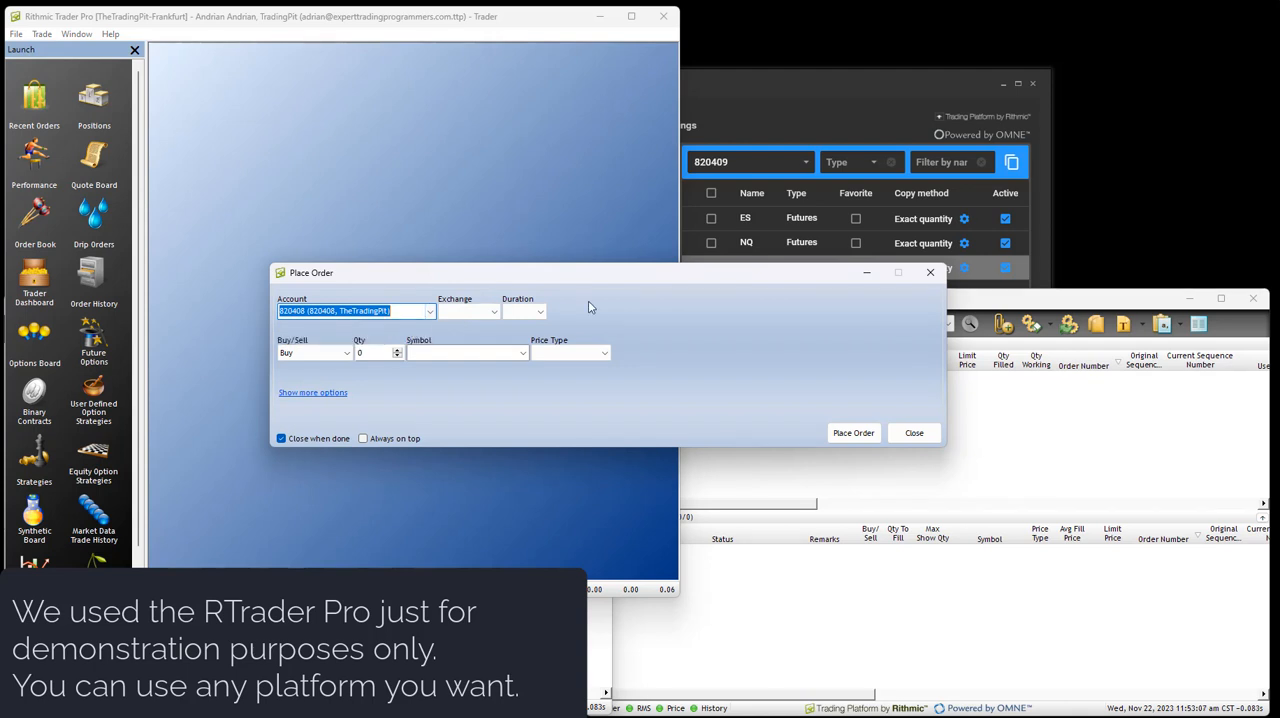
left_click(491, 311)
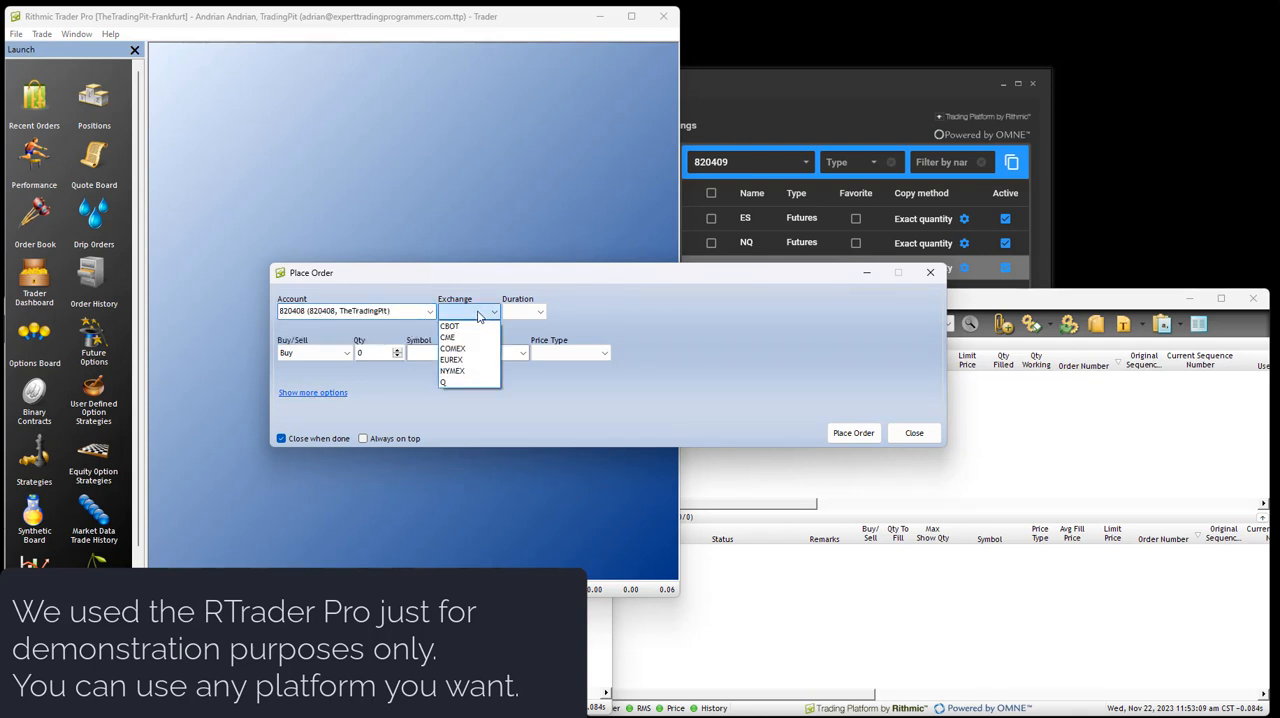
left_click(448, 337)
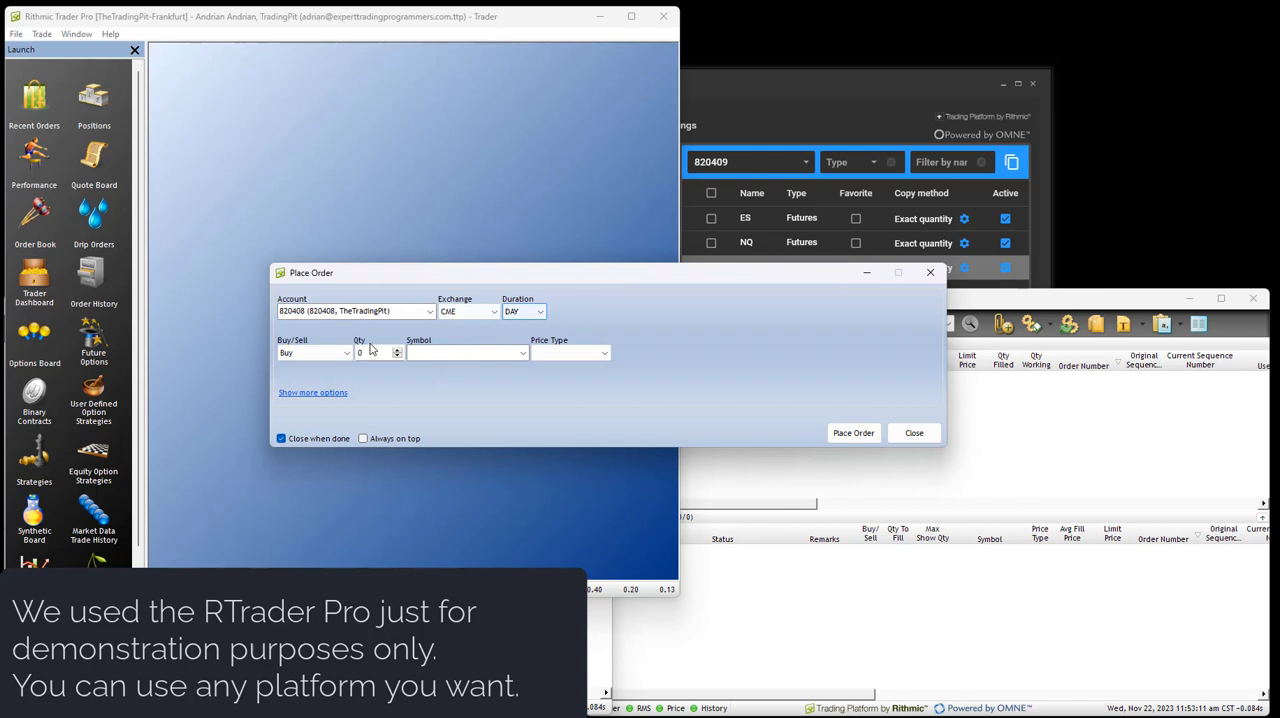
left_click(397, 350)
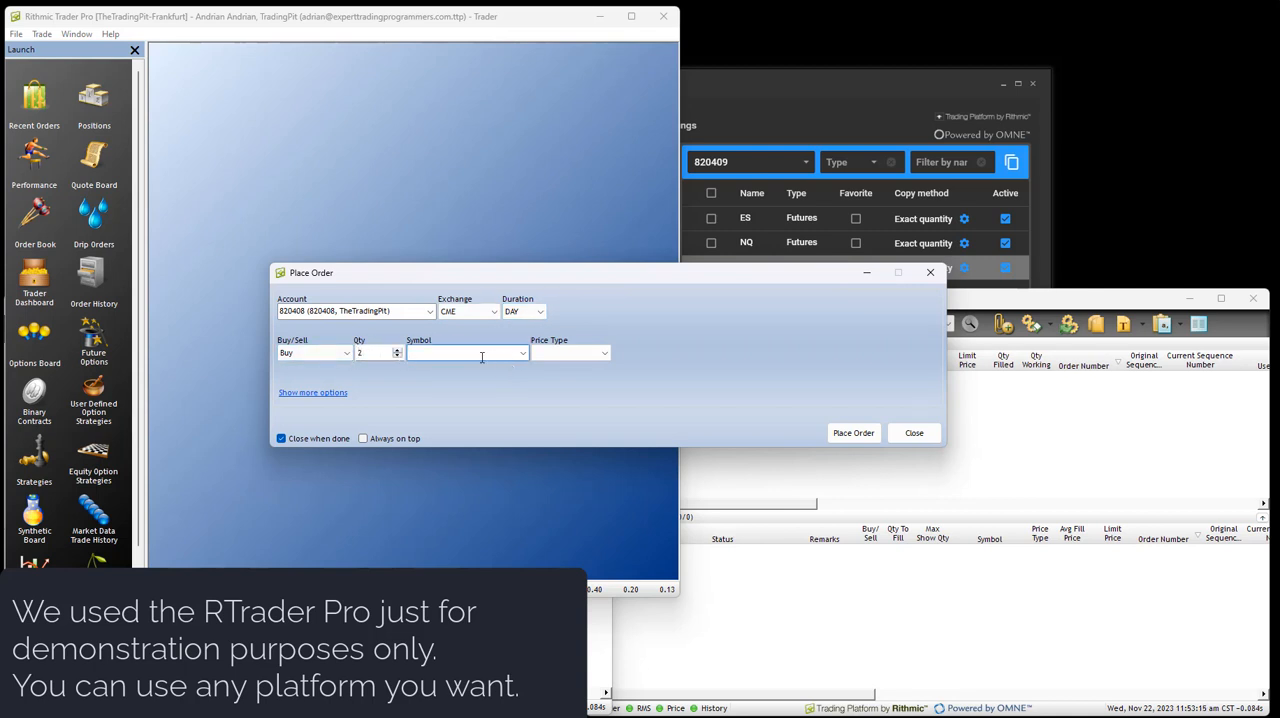
type("ESZ3")
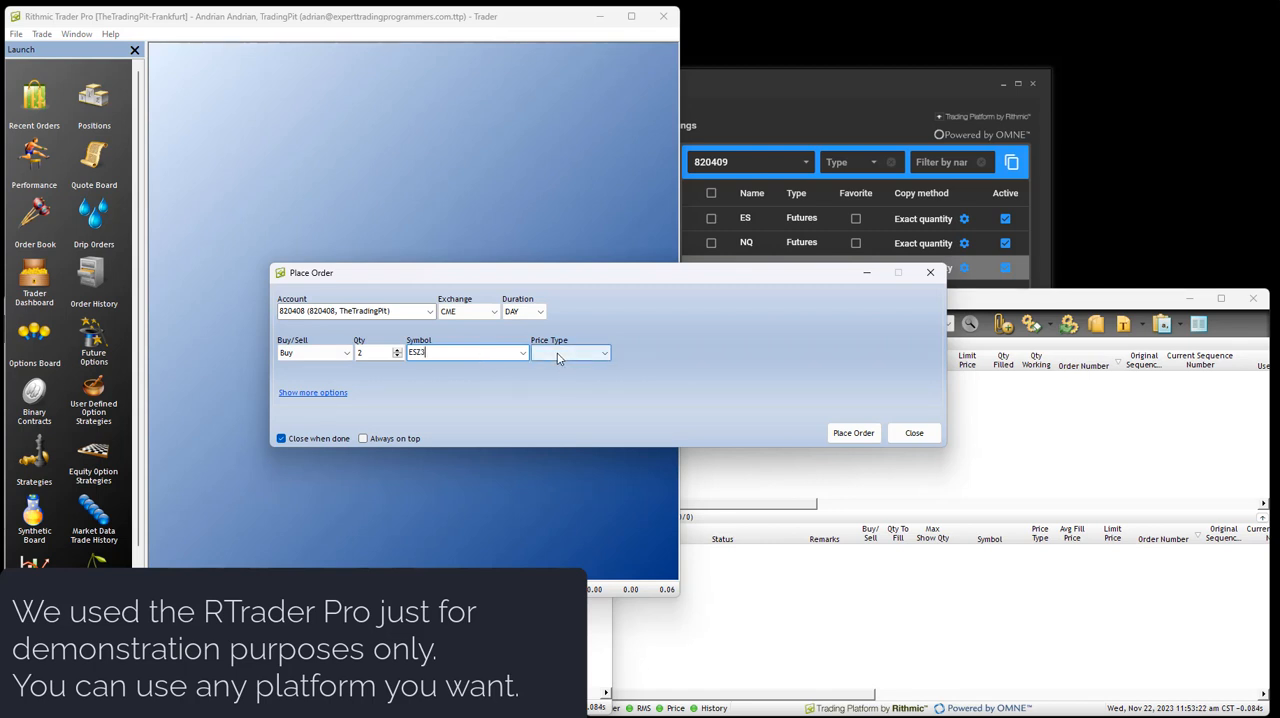
left_click(603, 352)
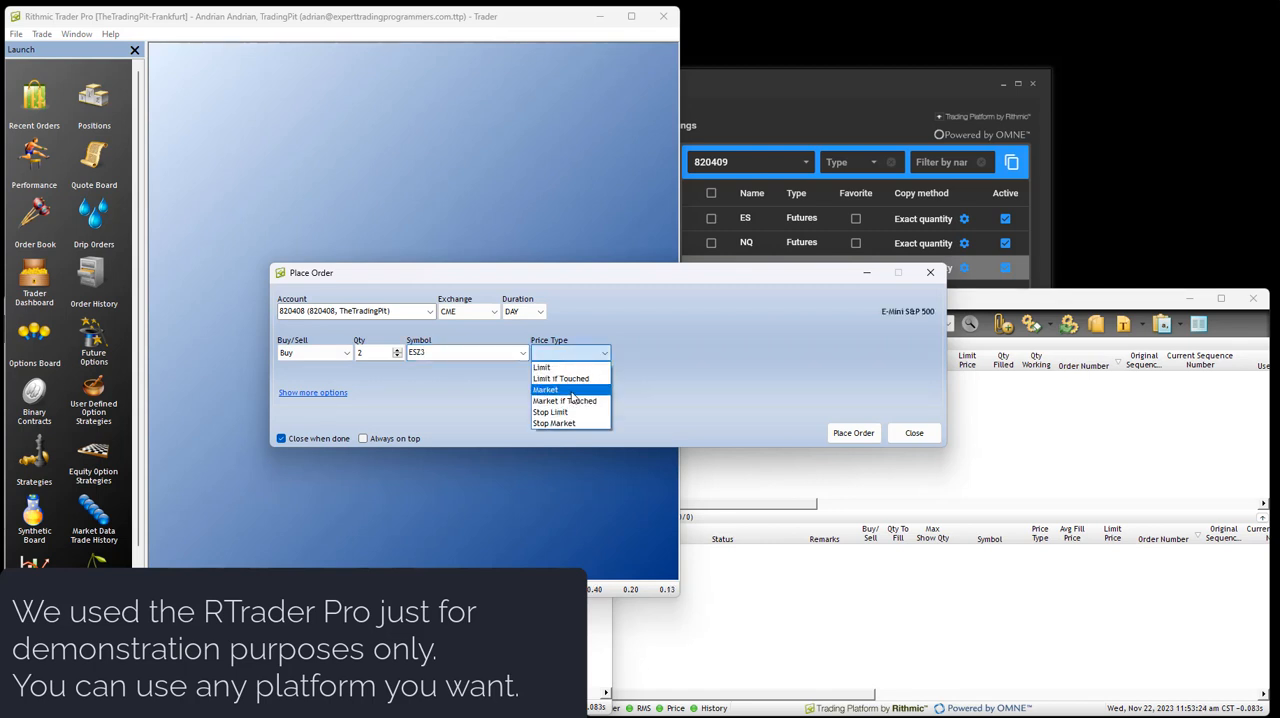
left_click(546, 389)
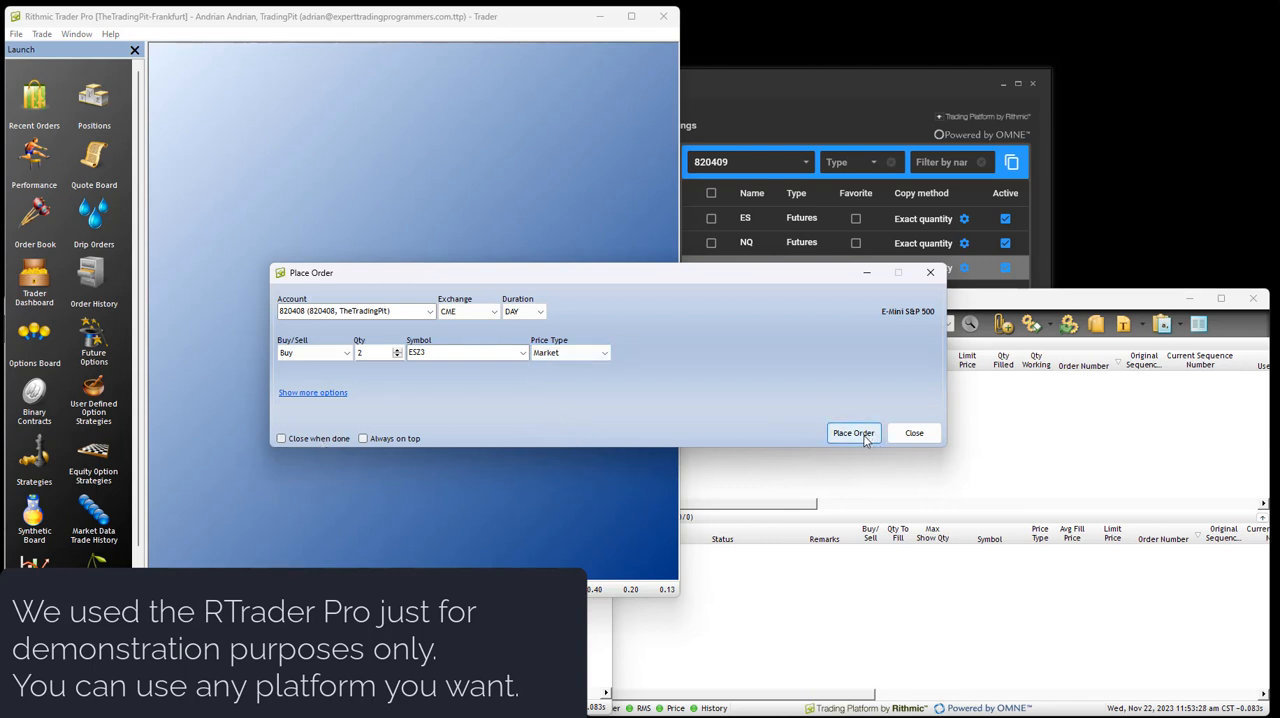
left_click(853, 433)
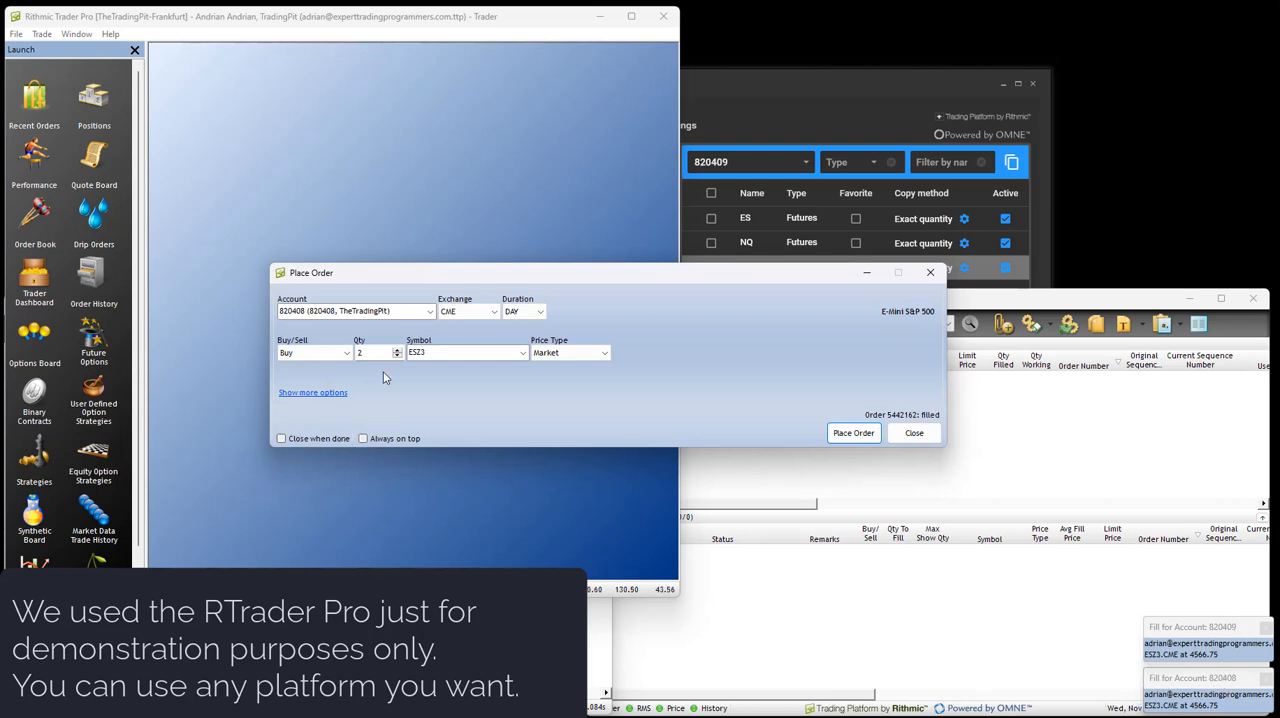
Change the order ticket side to Sell for the 2-lot ESZ3 market order
left_click(314, 352)
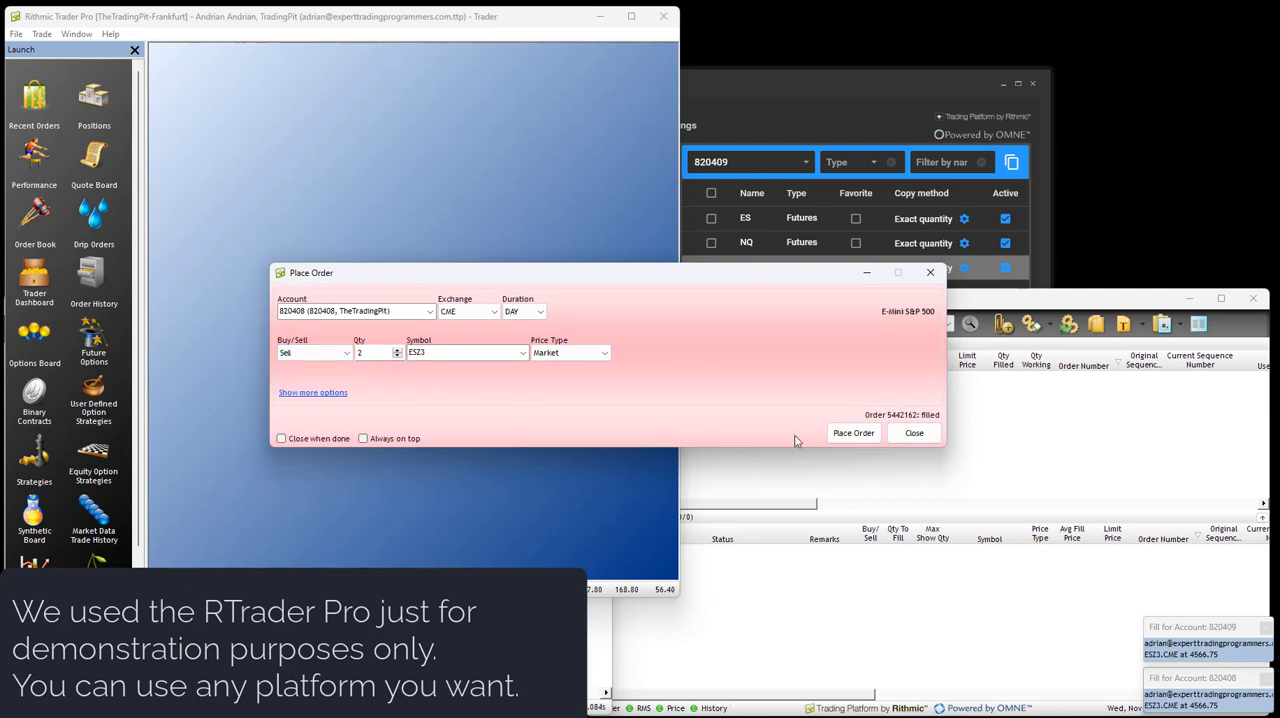